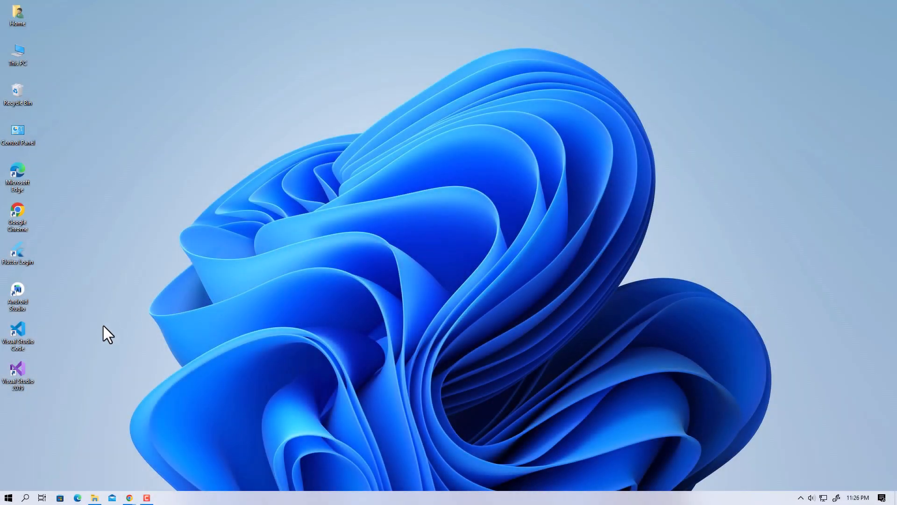
# Step: Launch Visual Studio 2019 from its desktop icon
pyautogui.doubleClick(18, 372)
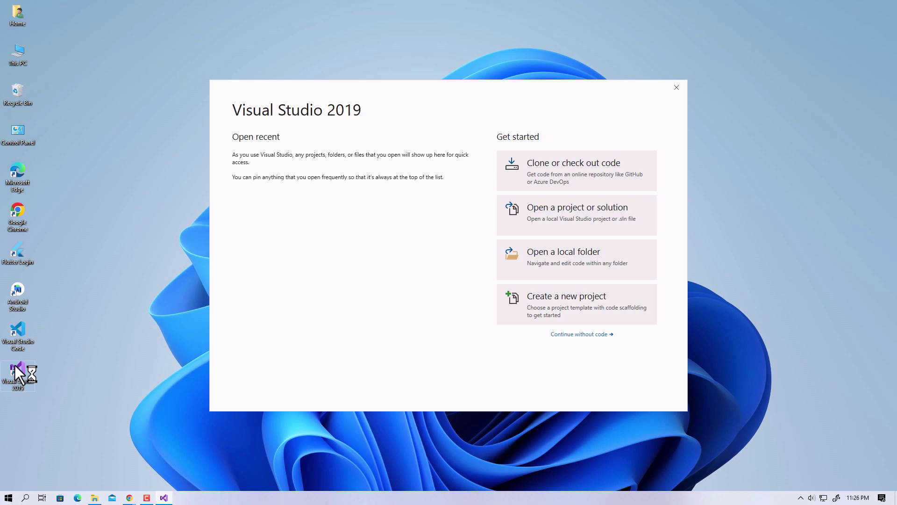
pyautogui.moveTo(499, 333)
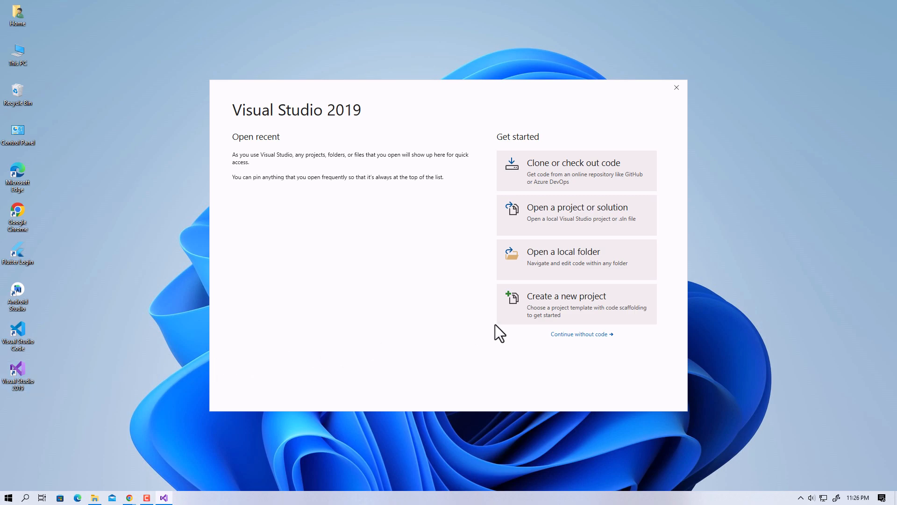
# Step: Start a new project, filter templates by 'windows forms', and pick Windows Forms App (.NET Framework)
pyautogui.click(566, 300)
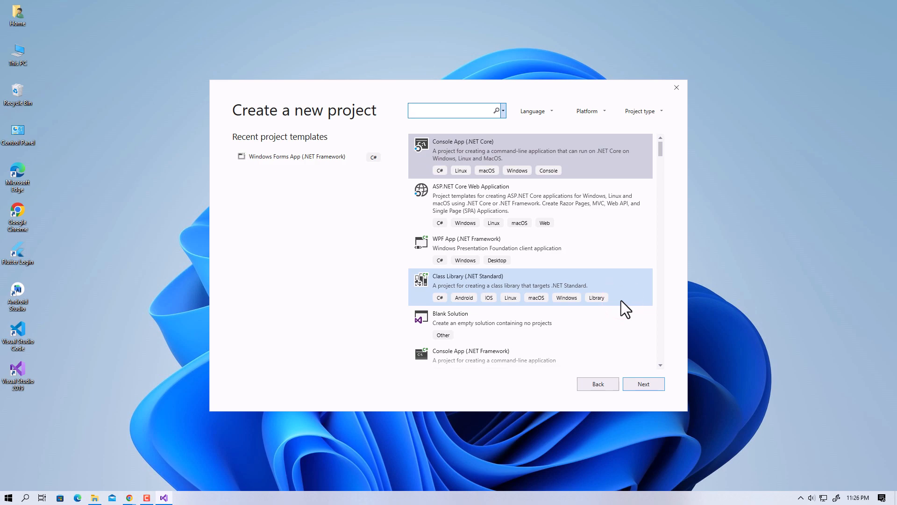
pyautogui.moveTo(751, 263)
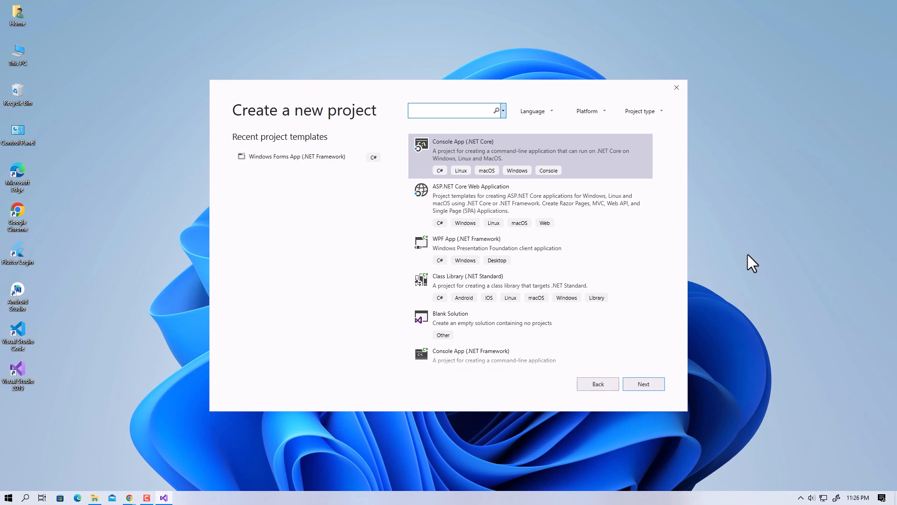
pyautogui.write('windows f')
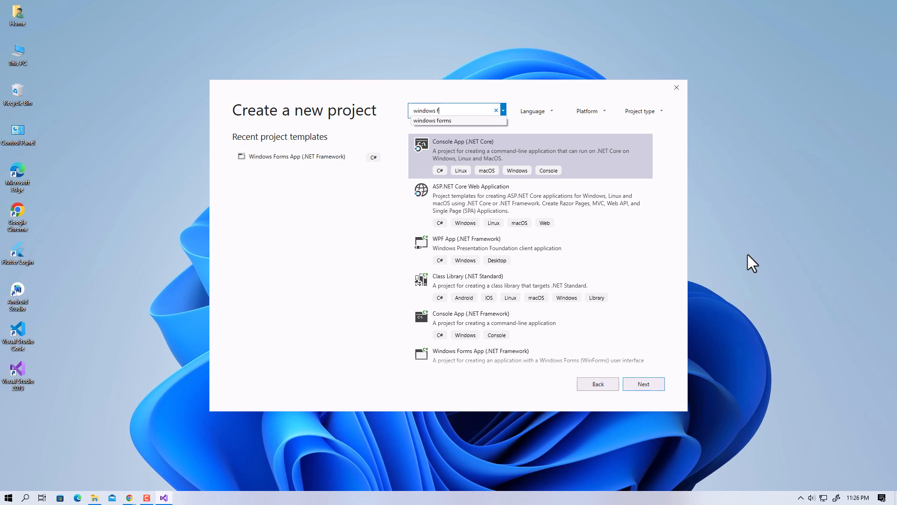
pyautogui.click(433, 120)
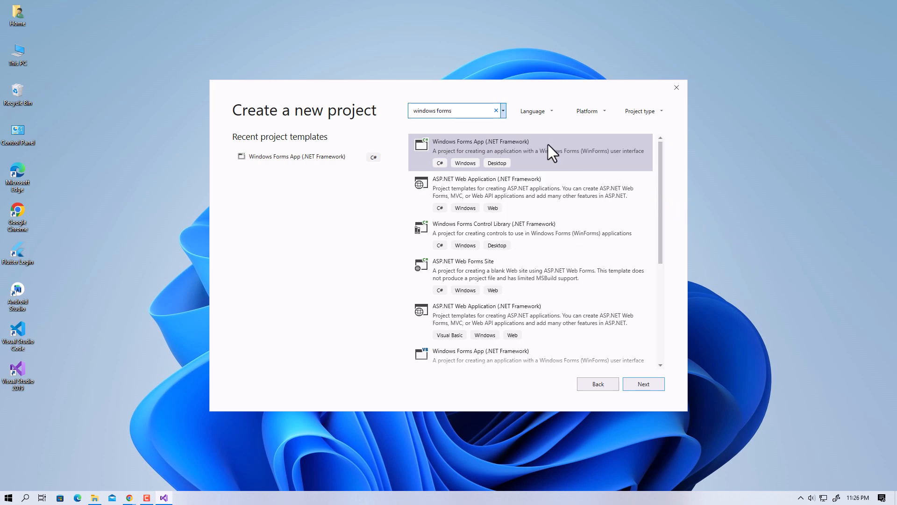
pyautogui.click(527, 152)
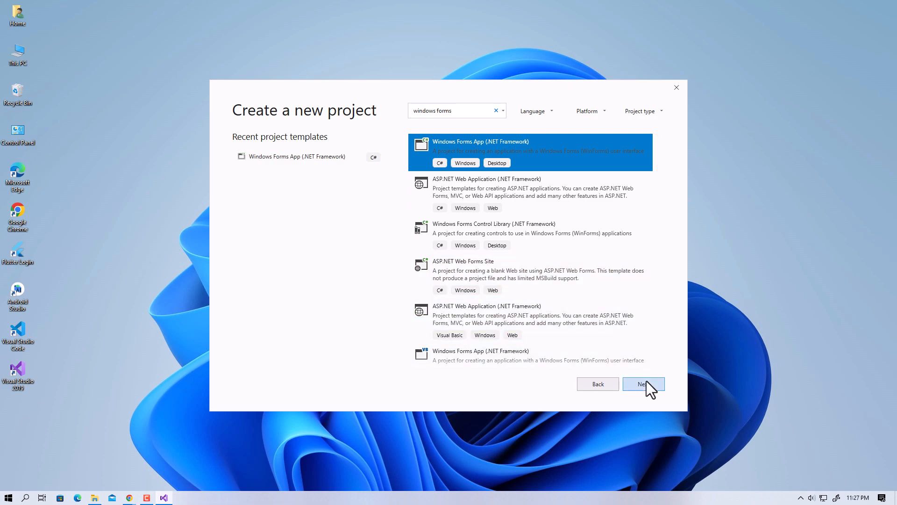
# Step: Name the project My_First_Project and check the framework list, keeping .NET Framework 4.7.2
pyautogui.click(643, 385)
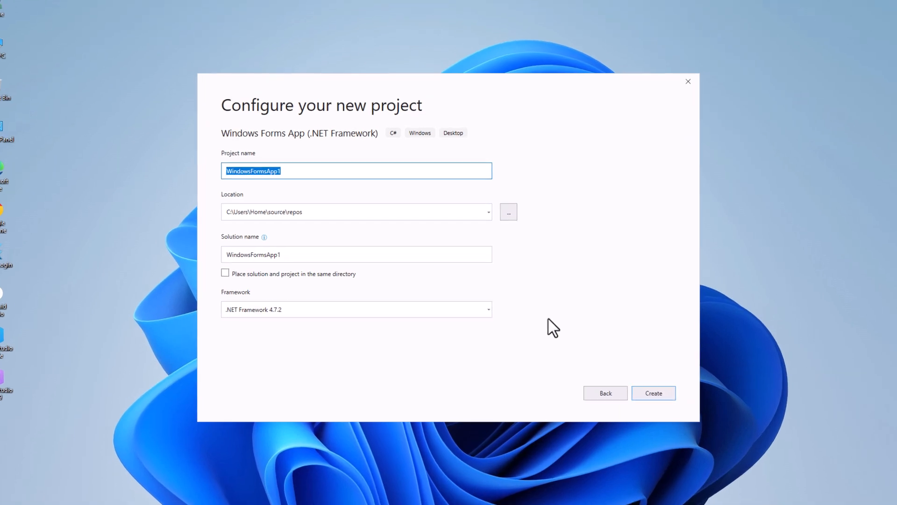
pyautogui.write('My_Fi')
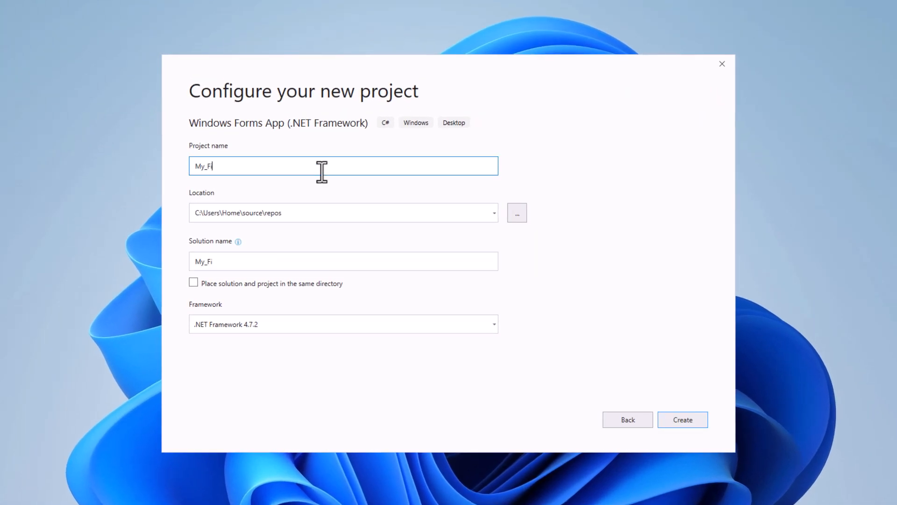
pyautogui.write('rst_Project')
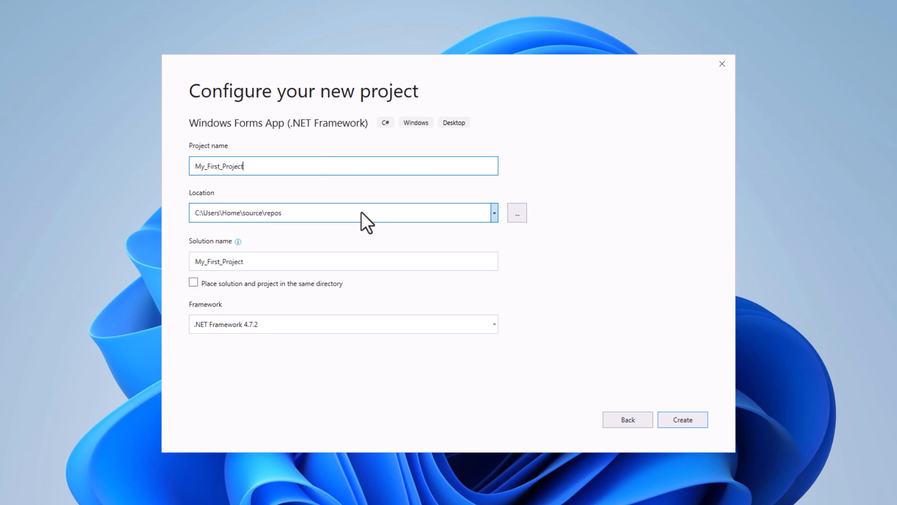
pyautogui.click(343, 212)
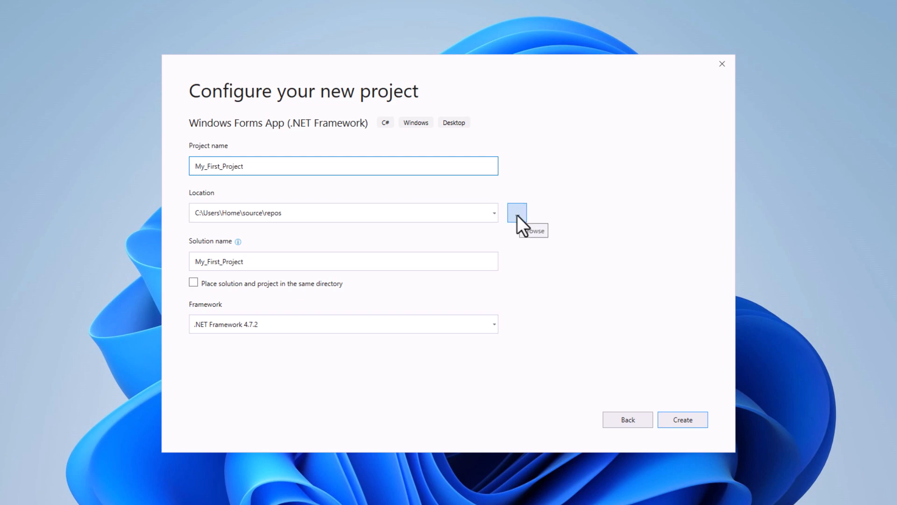
pyautogui.moveTo(513, 273)
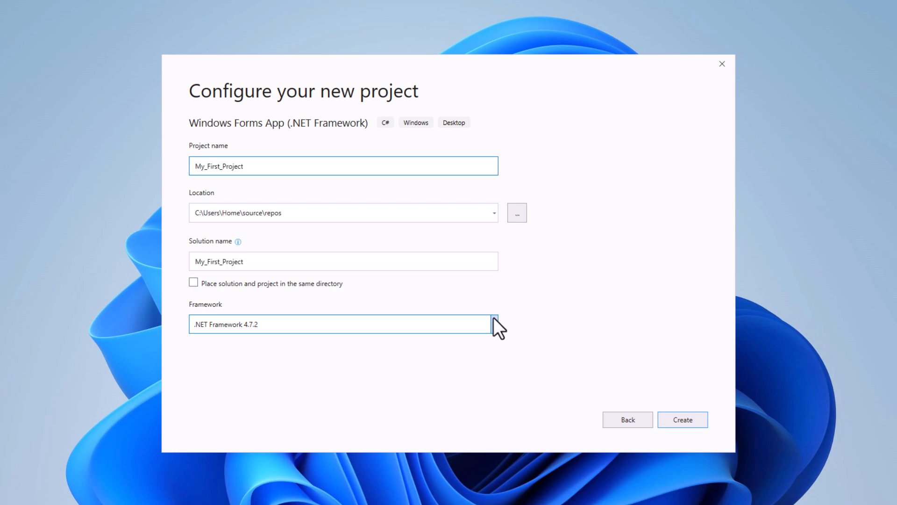
pyautogui.click(492, 324)
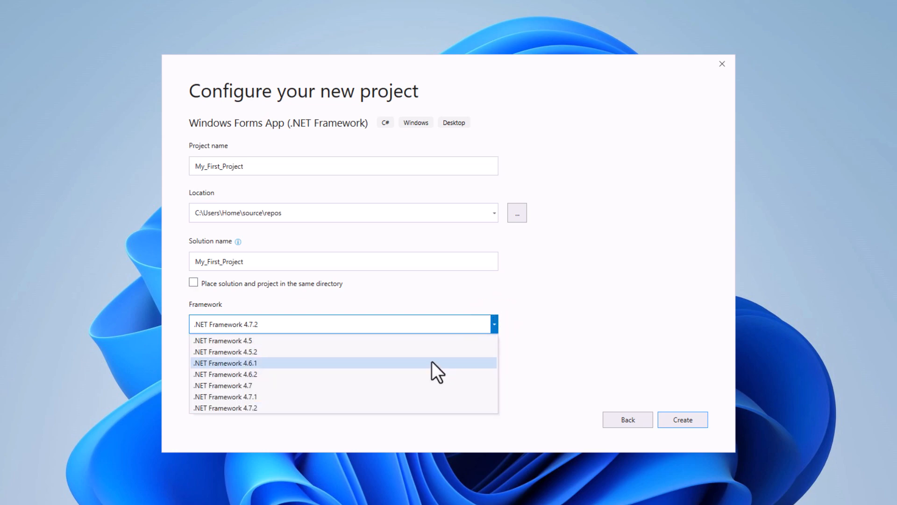
pyautogui.moveTo(520, 331)
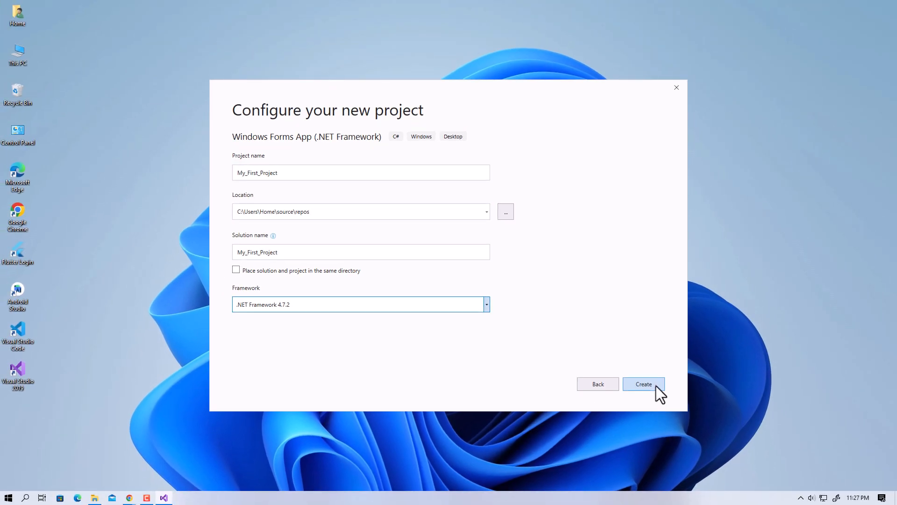
# Step: Create the project, then select My_First_Project and Form1.cs in Solution Explorer
pyautogui.click(643, 384)
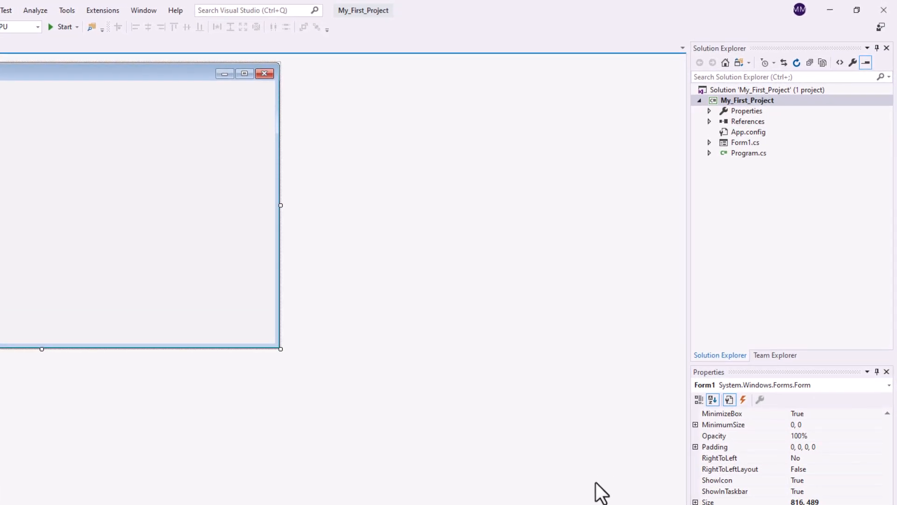
pyautogui.moveTo(741, 62)
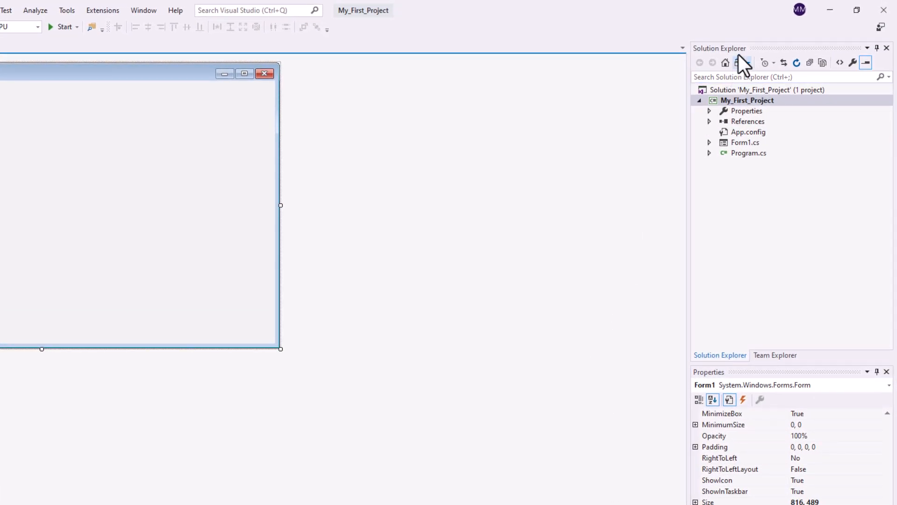
pyautogui.click(747, 100)
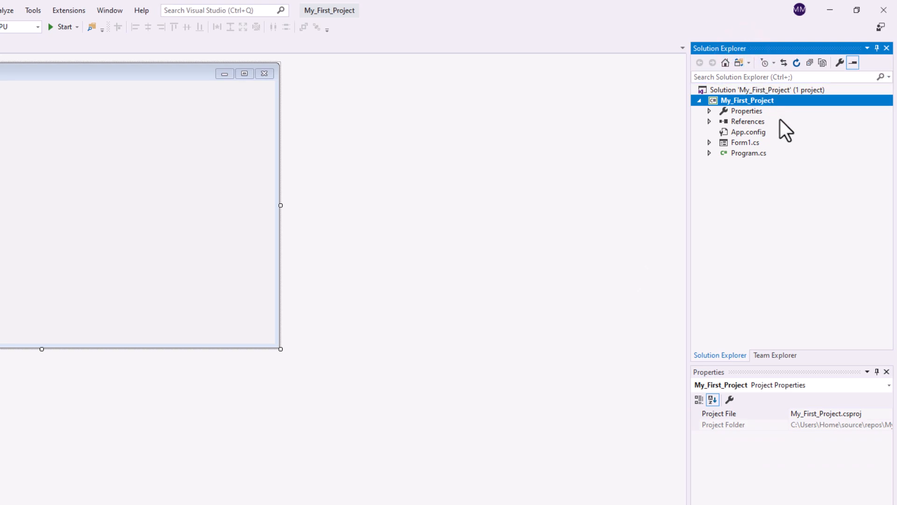
pyautogui.moveTo(763, 155)
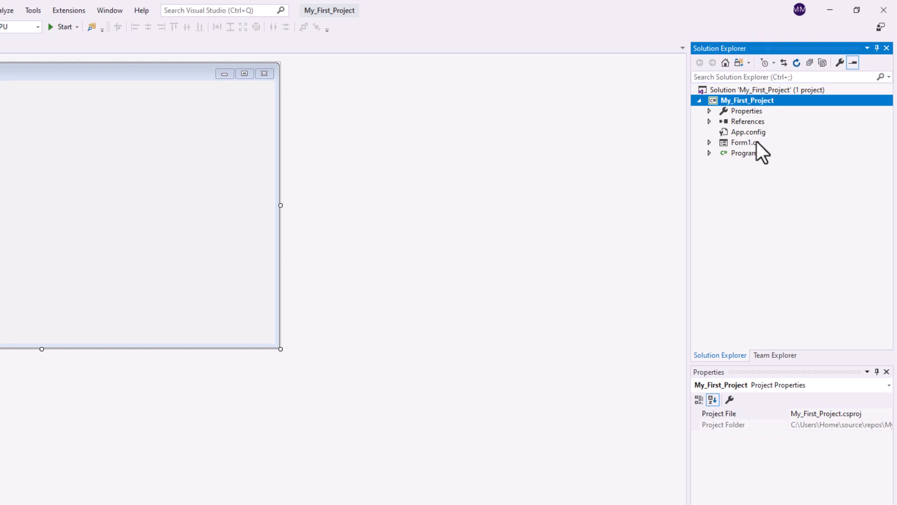
pyautogui.click(744, 142)
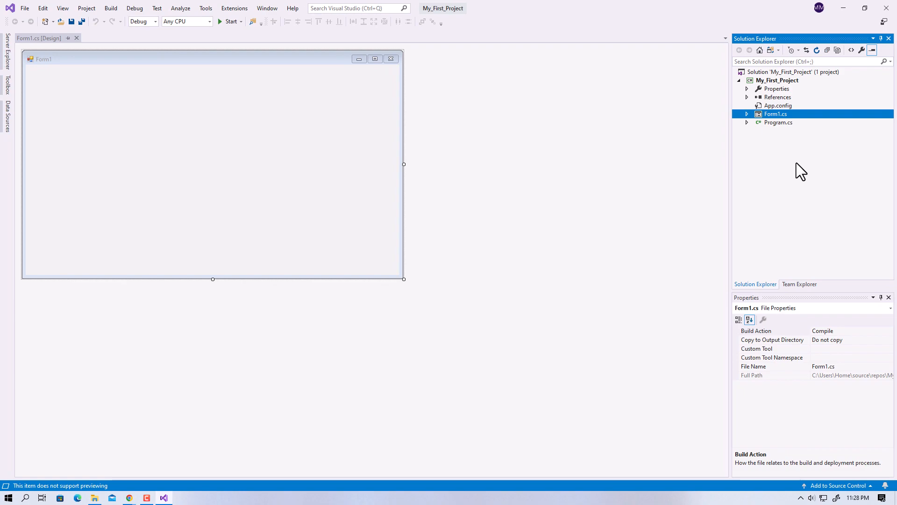
# Step: Pin the Toolbox open and place label1 on Form1, selecting it
pyautogui.click(6, 86)
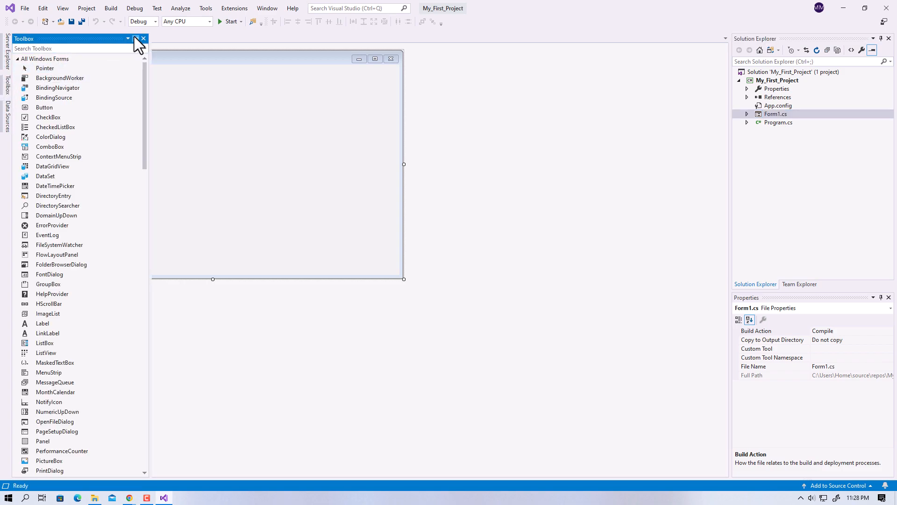
pyautogui.click(94, 38)
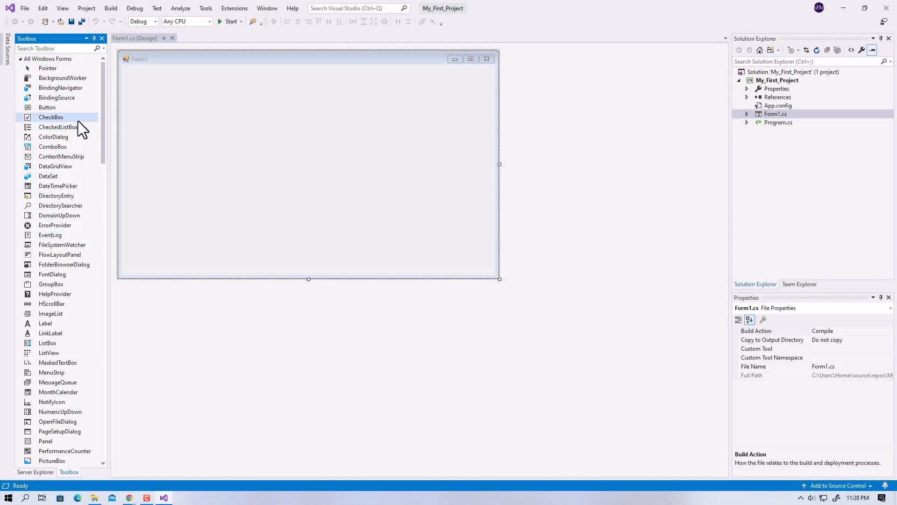
pyautogui.moveTo(58, 126)
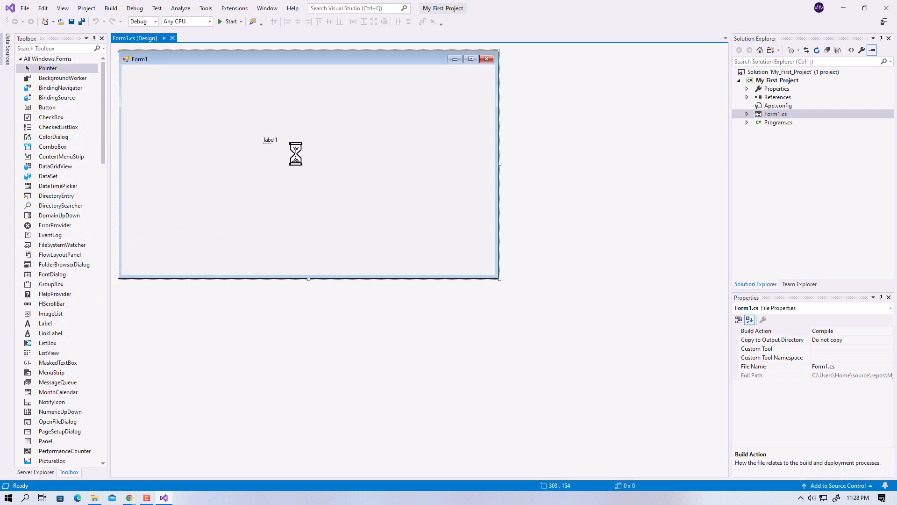
pyautogui.click(269, 139)
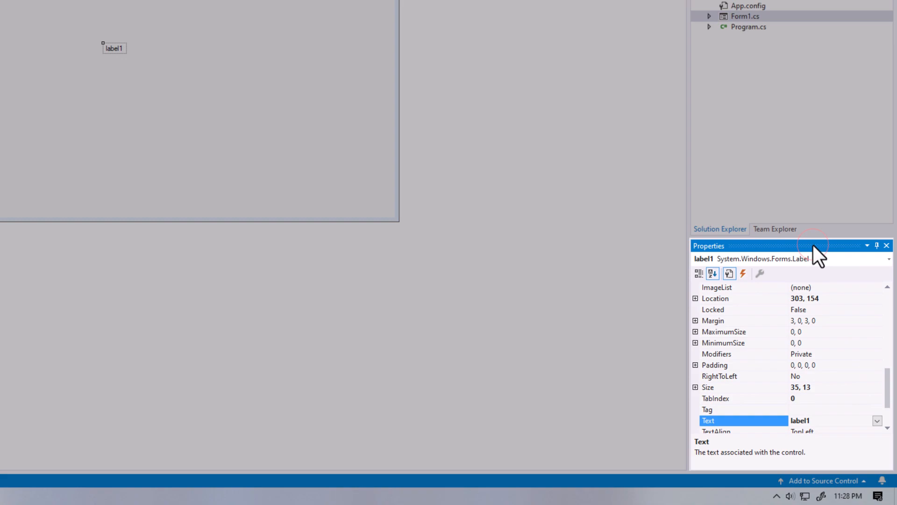
# Step: Set label1's Text property to 'Hello World'
pyautogui.scroll(-3)
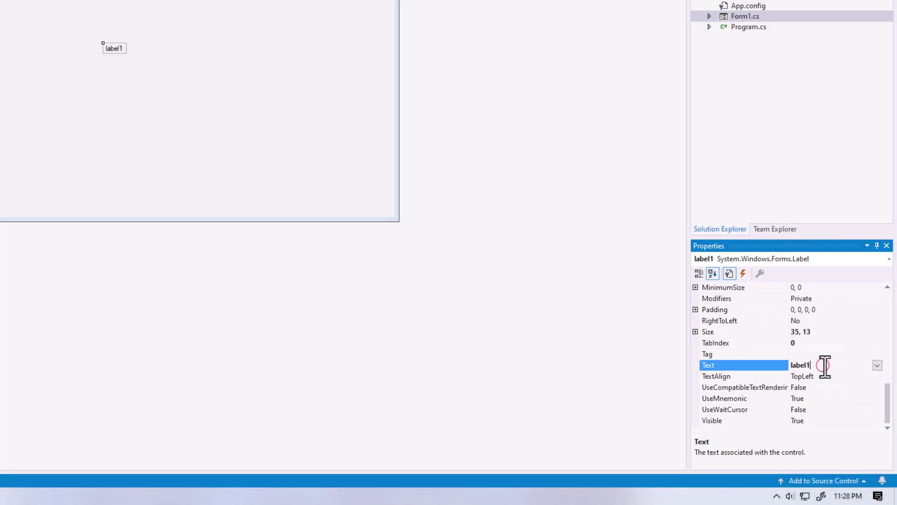
pyautogui.write('Hello World')
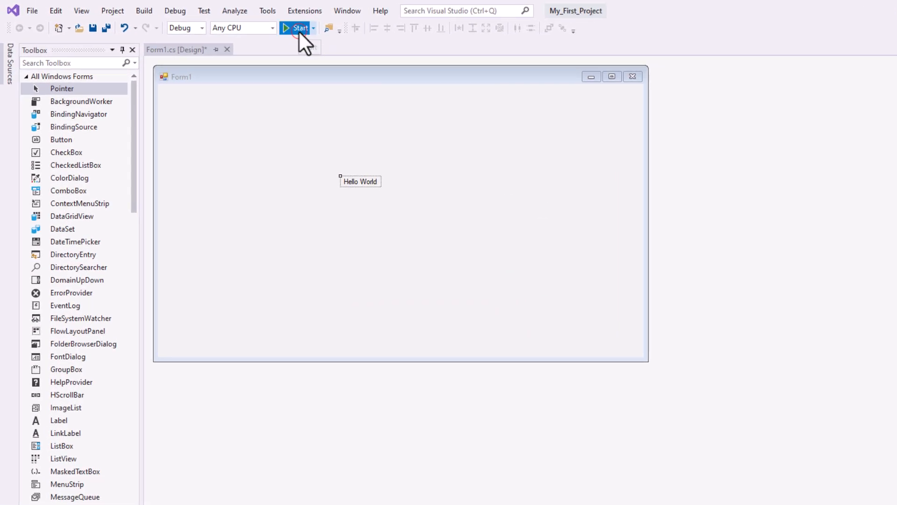
# Step: Start My_First_Project in Debug so Form1 shows 'Hello World'
pyautogui.click(296, 28)
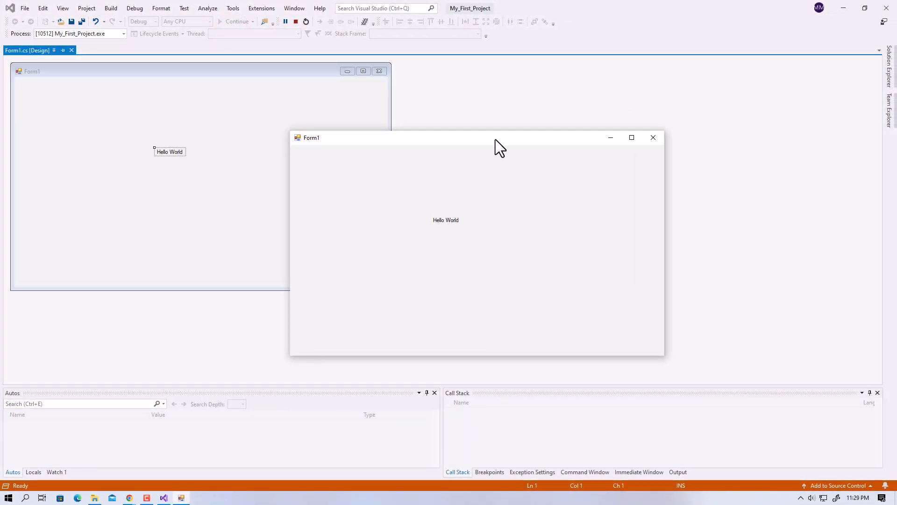
pyautogui.moveTo(605, 112)
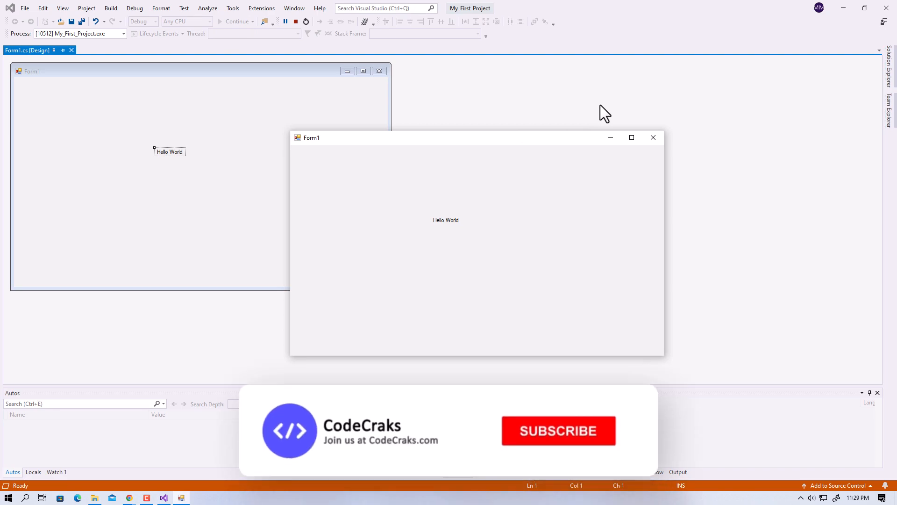
pyautogui.click(558, 431)
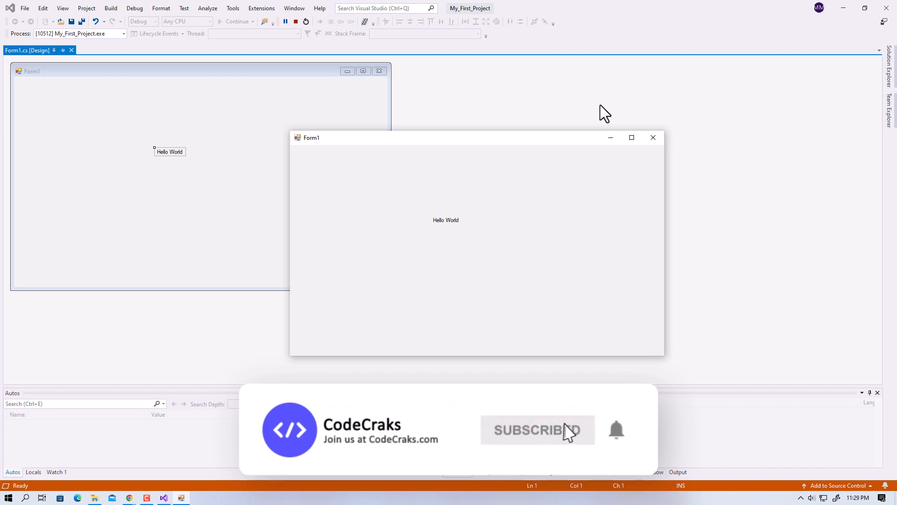